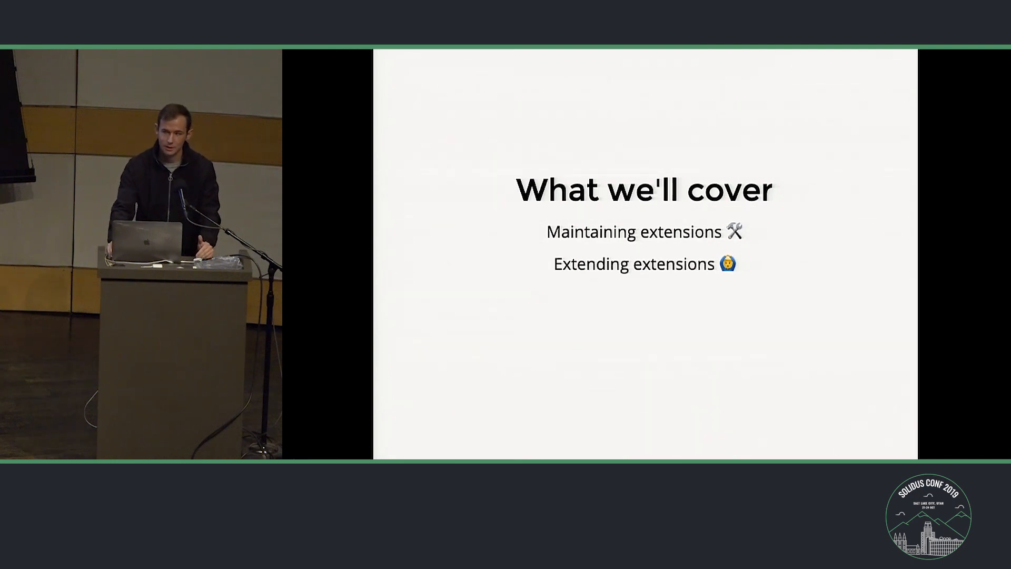
{"action": "key", "text": "right"}
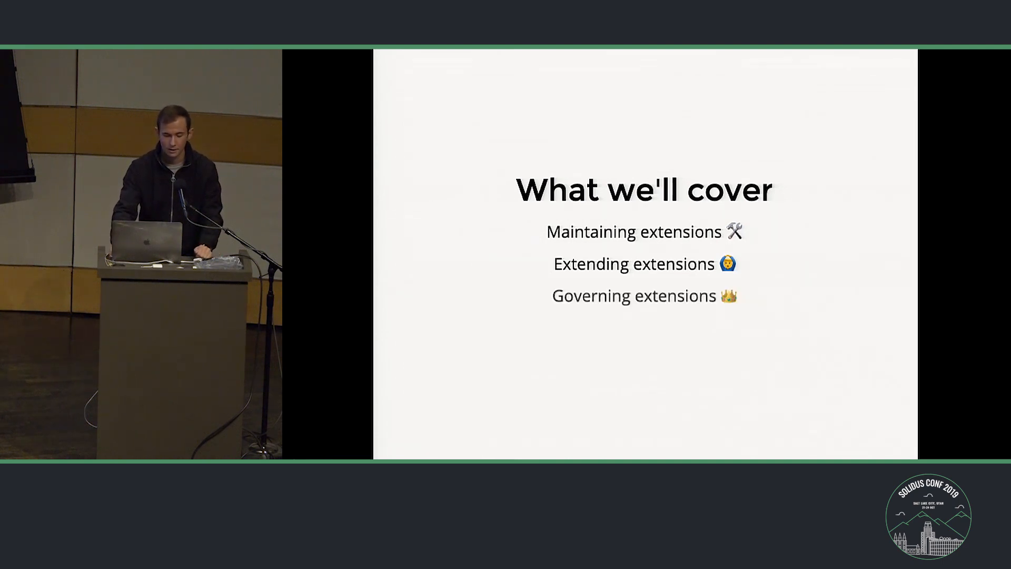
{"action": "key", "text": "right"}
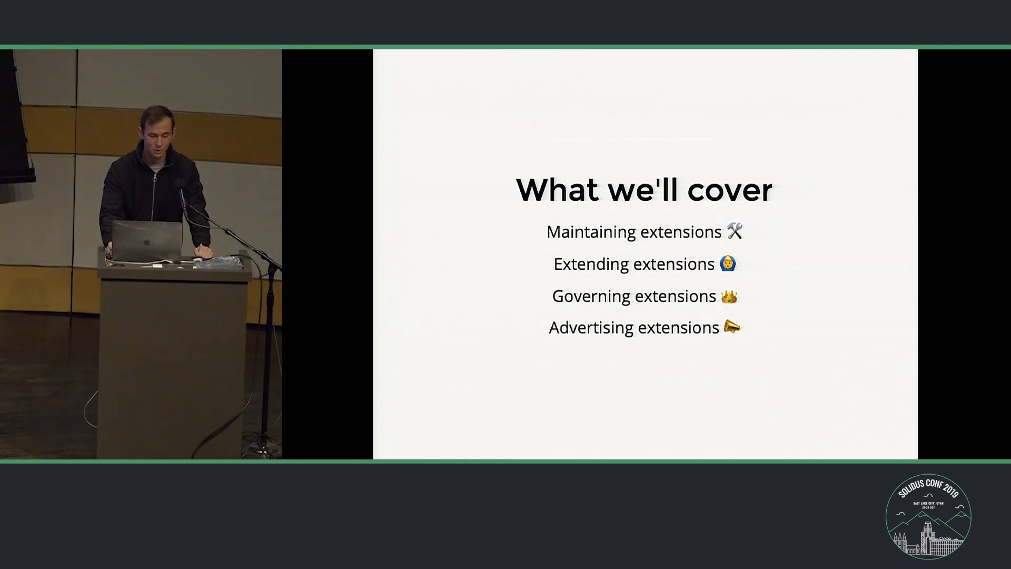
{"action": "key", "text": "Right"}
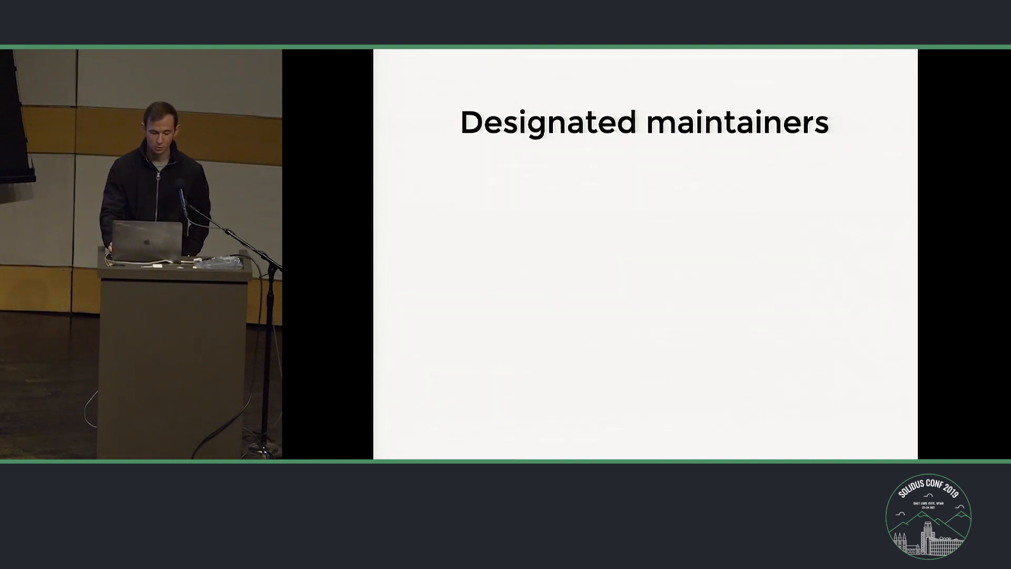
{"action": "key", "text": "Right"}
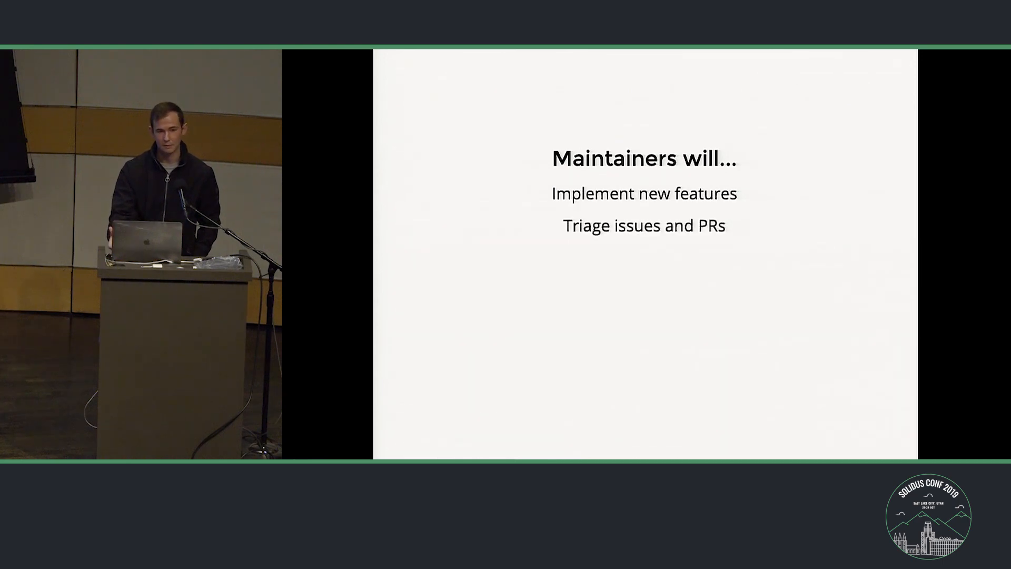
{"action": "key", "text": "right"}
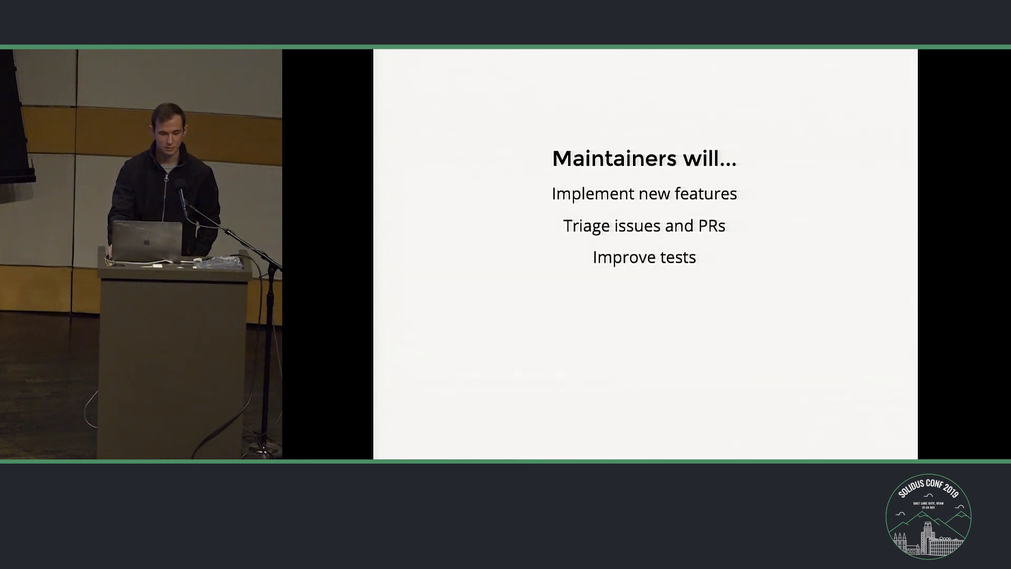
{"action": "key", "text": "Right"}
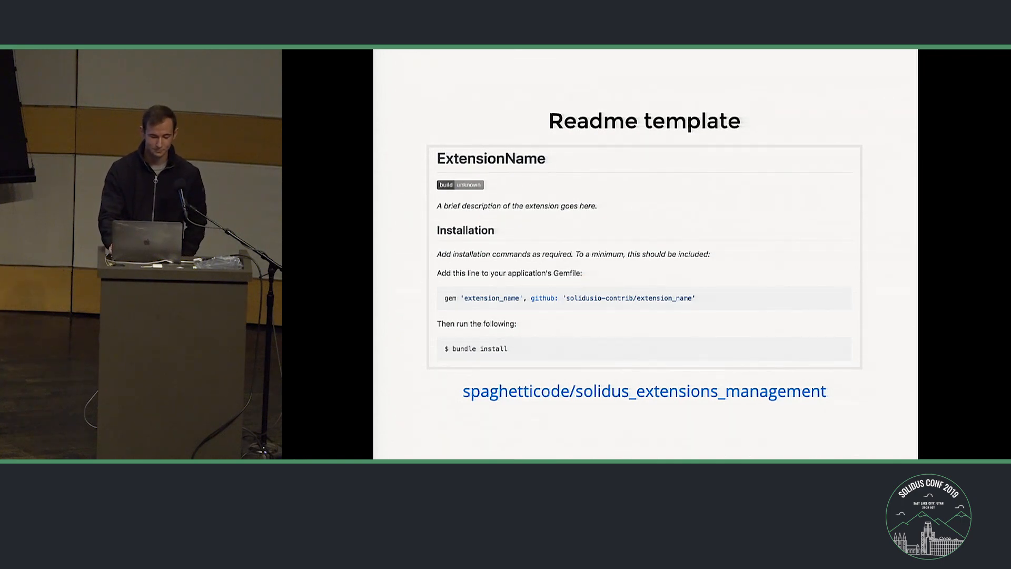
{"action": "key", "text": "Right"}
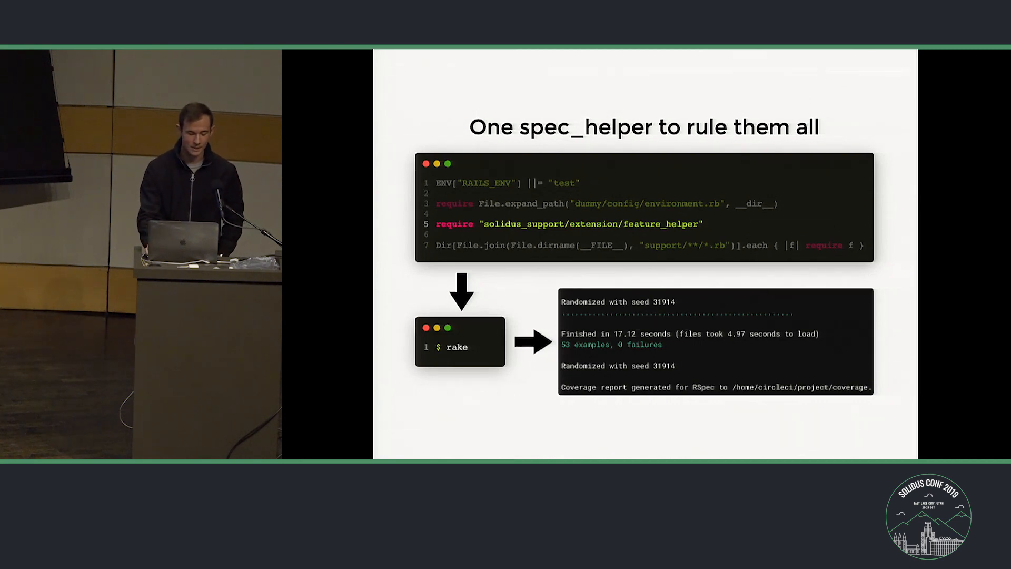
{"action": "key", "text": "Right"}
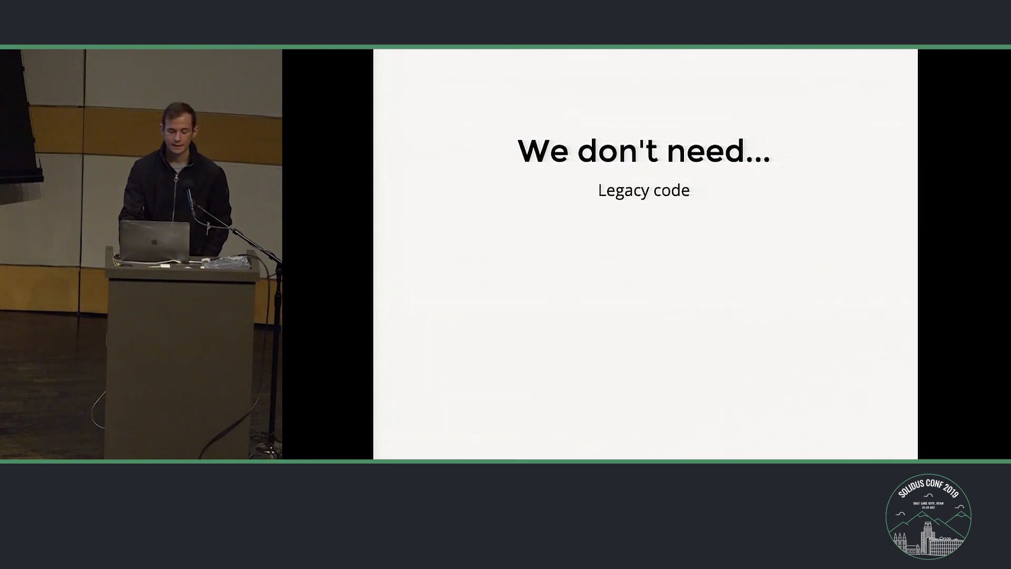
{"action": "key", "text": "right"}
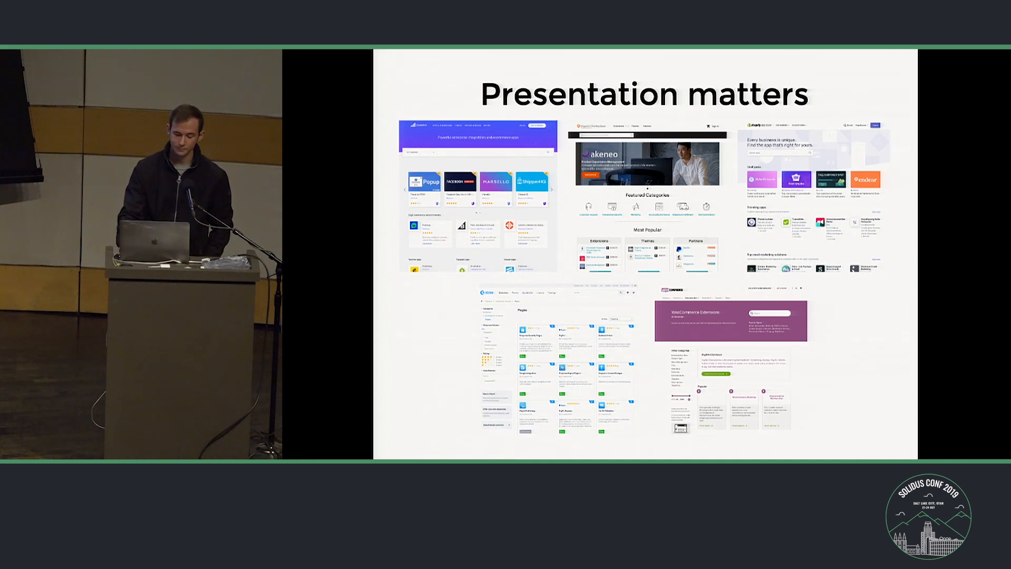
{"action": "key", "text": "Right"}
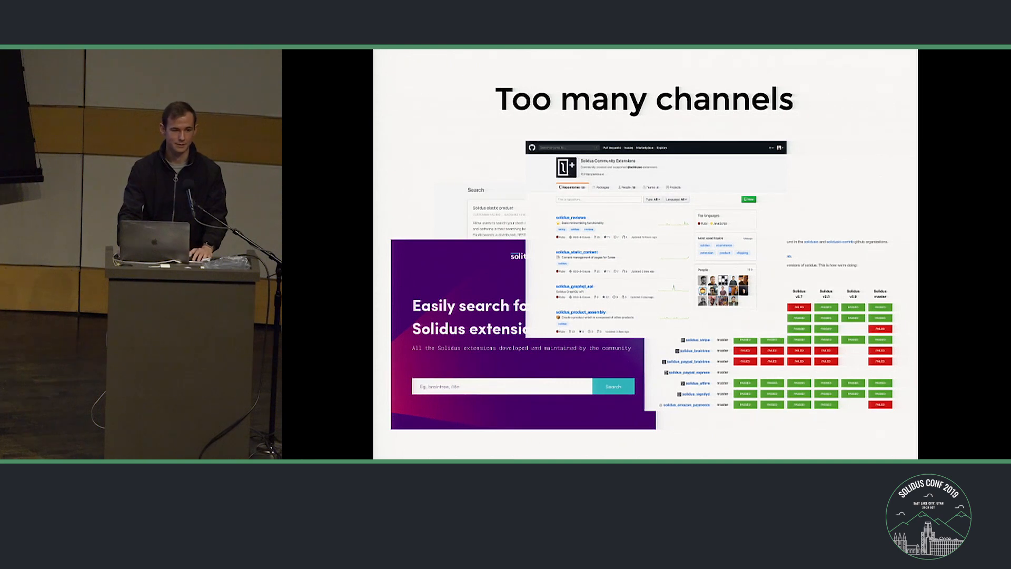
{"action": "key", "text": "Right"}
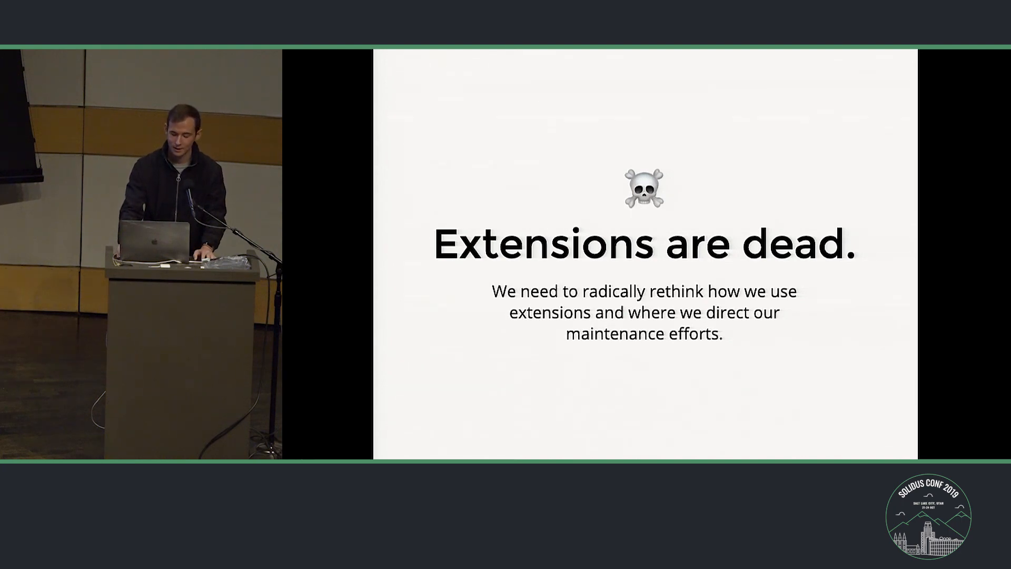
{"action": "key", "text": "Right"}
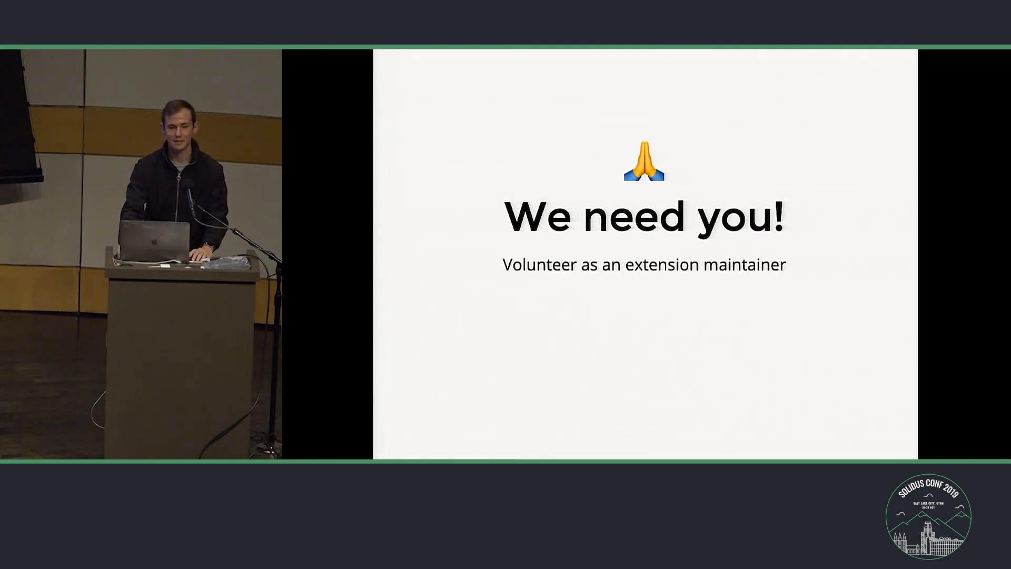
{"action": "key", "text": "right"}
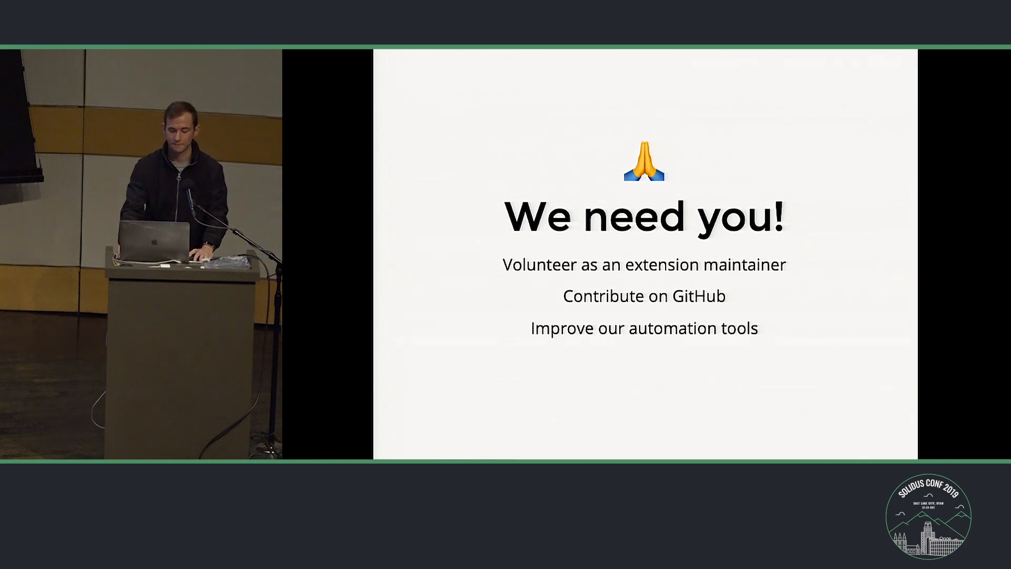
{"action": "key", "text": "right"}
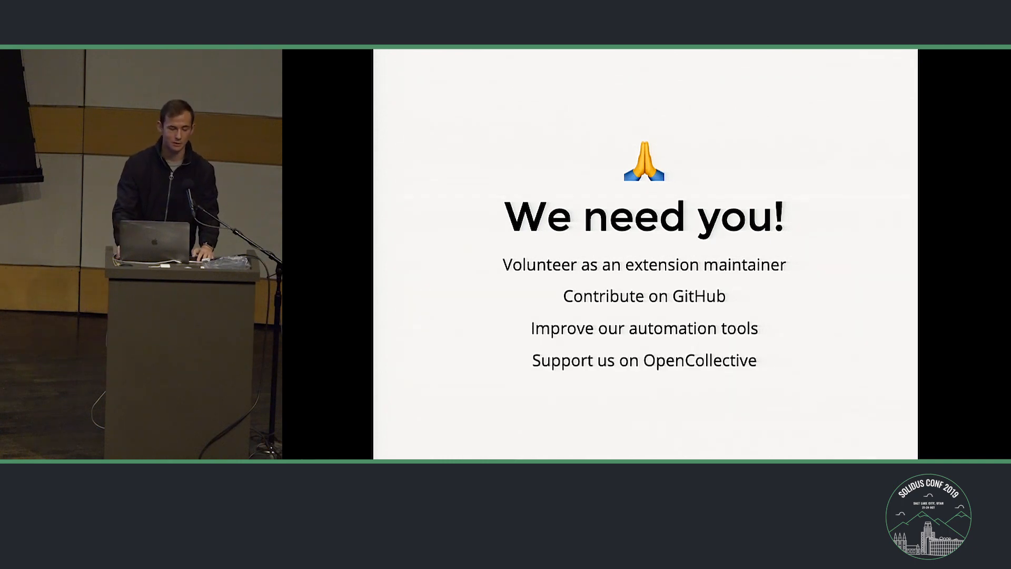